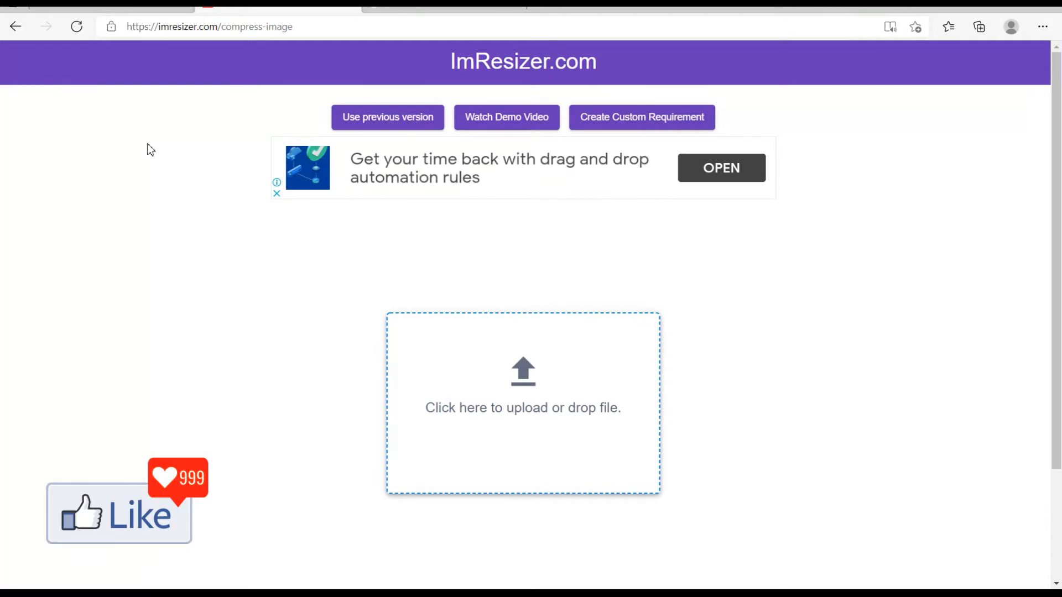
mouse_move(225, 198)
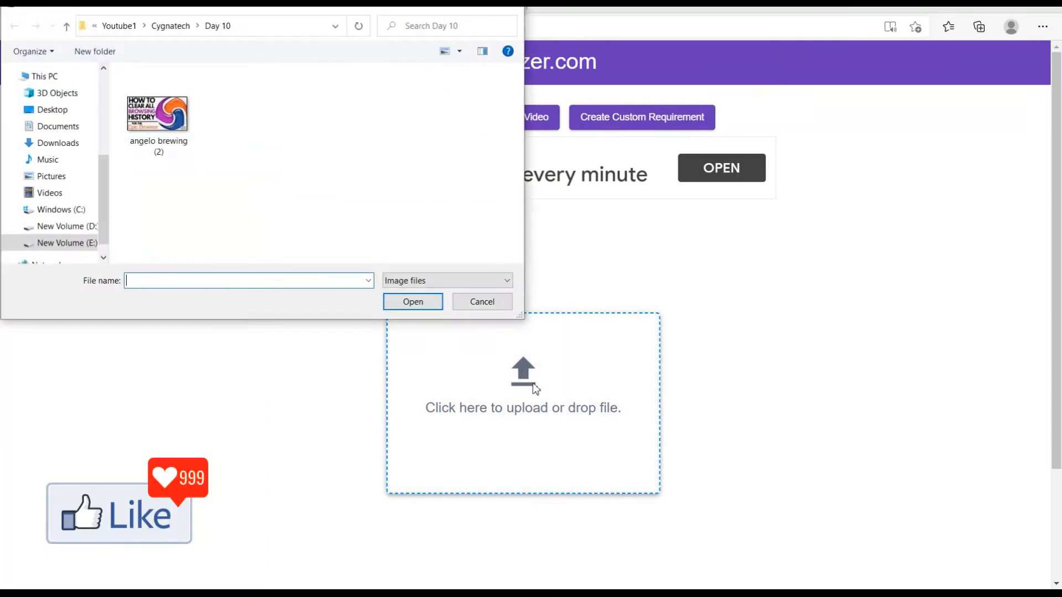
mouse_move(522, 393)
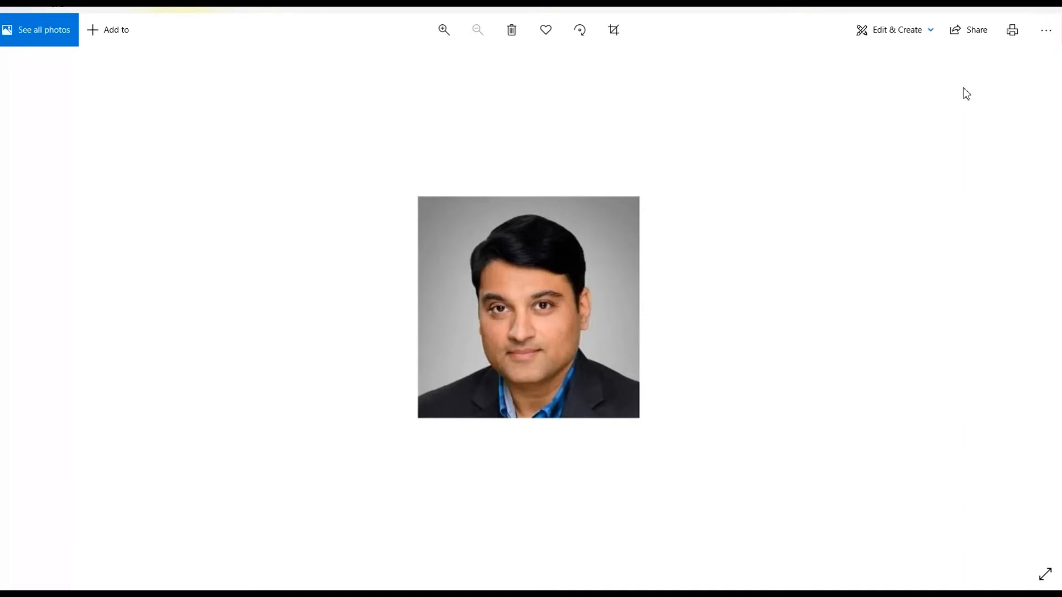
mouse_move(743, 254)
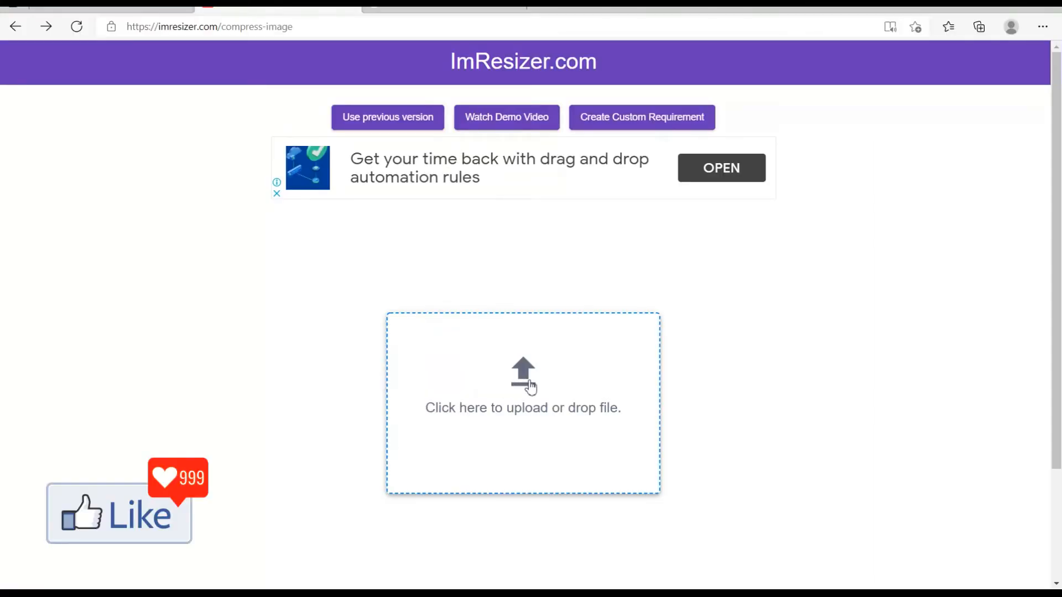
Upload the portrait photo from Downloads and compress it to a 20 KB JPG (17.19 KB result).
click(522, 404)
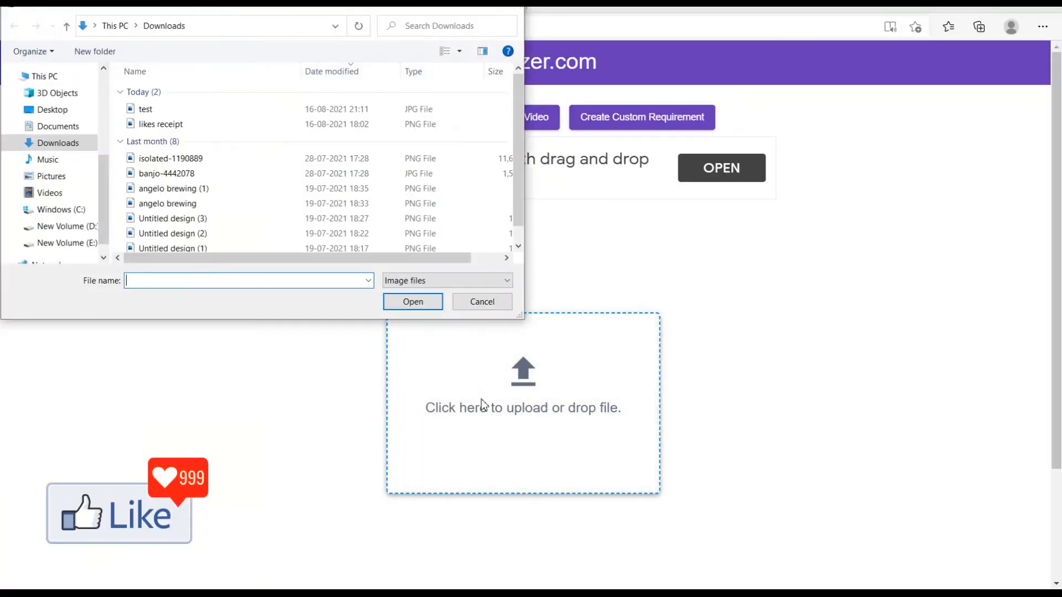
click(481, 302)
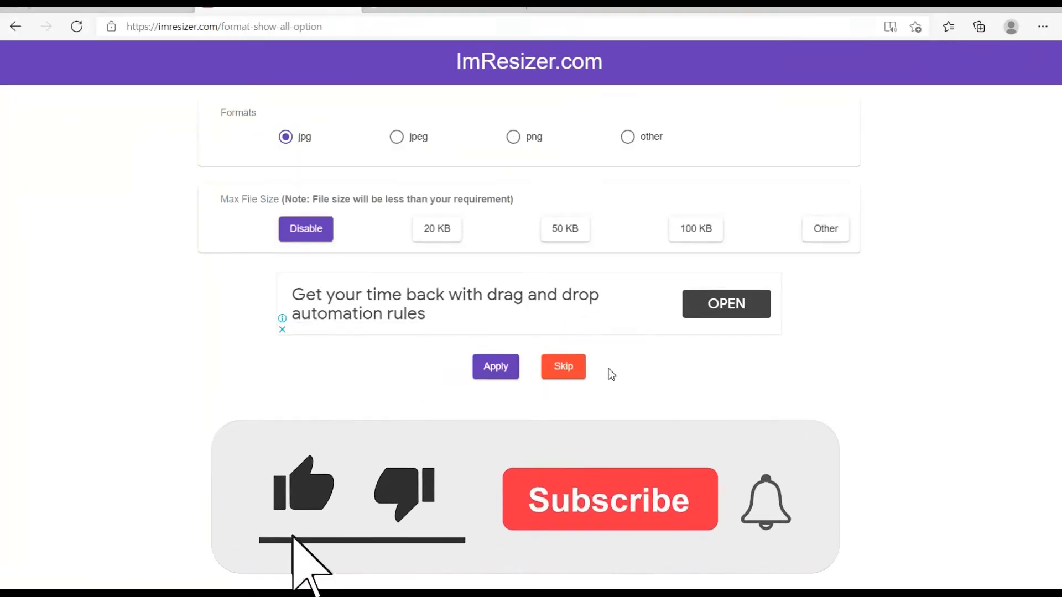
click(609, 500)
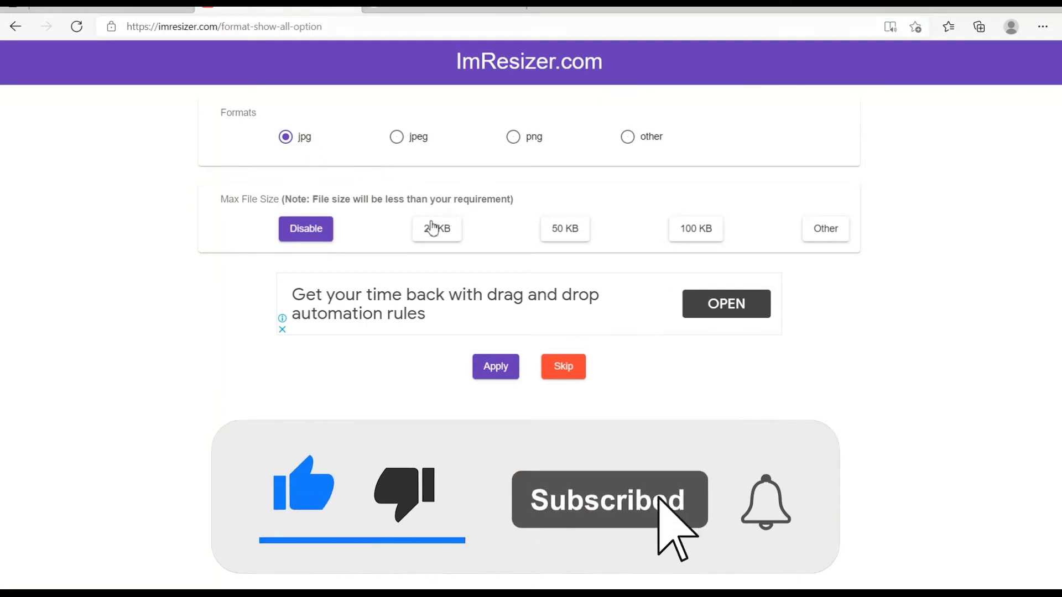
click(437, 228)
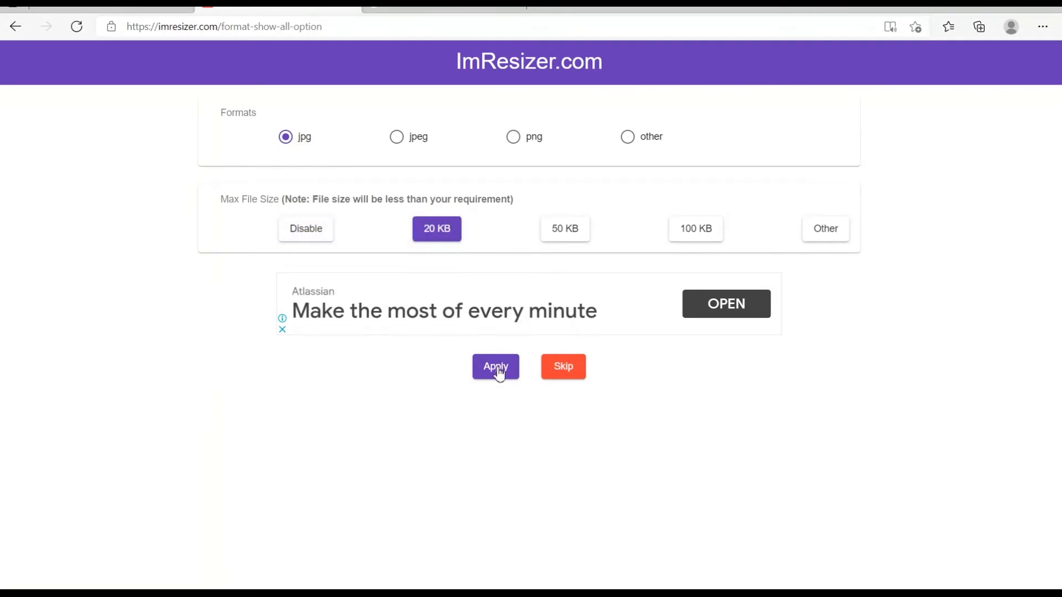
click(495, 367)
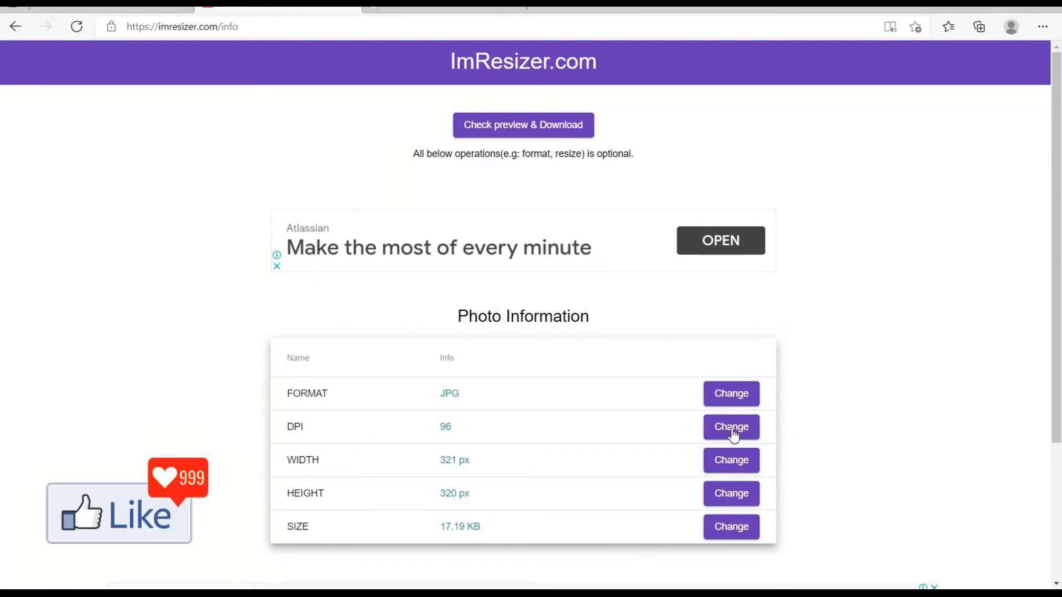
Change the photo's DPI setting to 200.
click(731, 426)
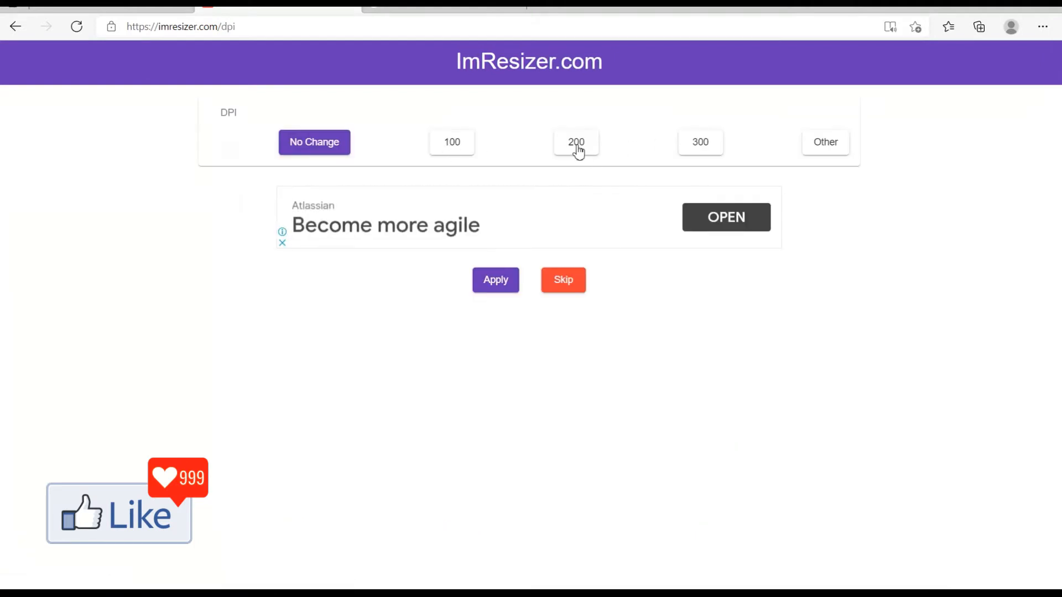
click(495, 280)
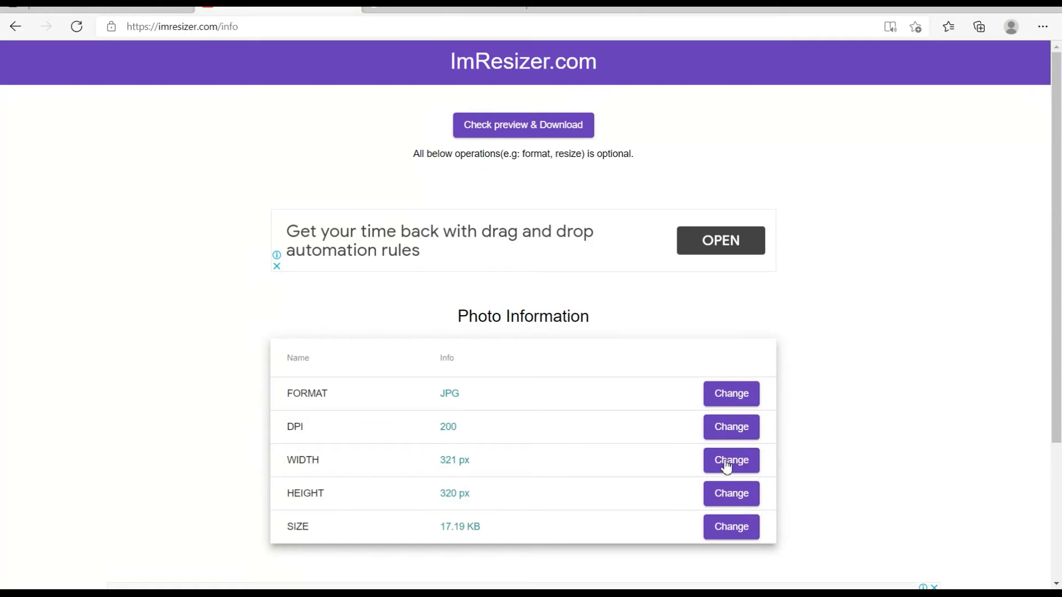
mouse_move(301, 539)
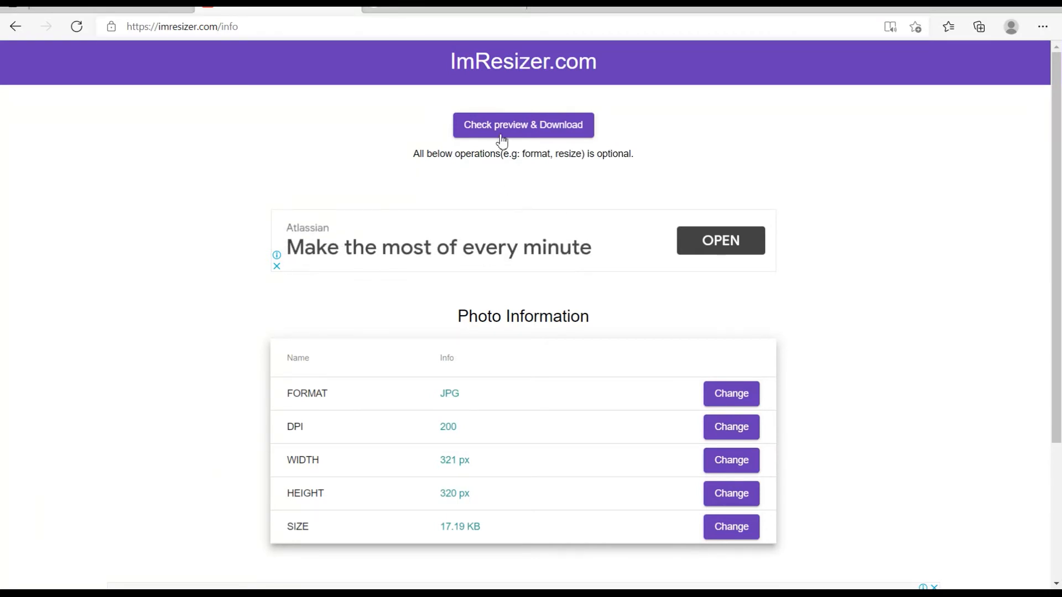
Preview the 17.19 KB, 321×320 px photo and download the JPG.
click(522, 125)
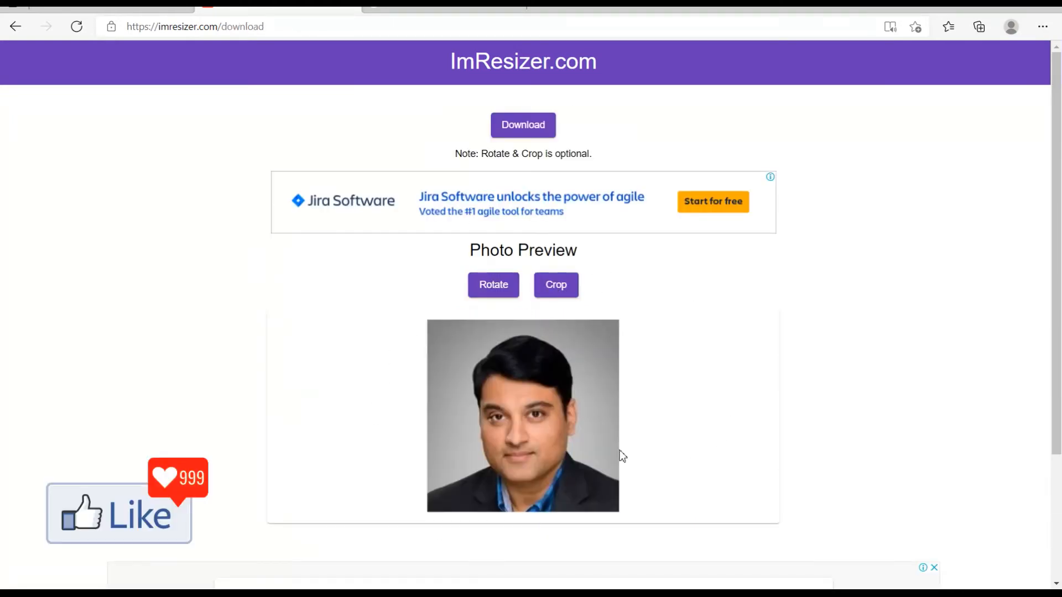
mouse_move(598, 462)
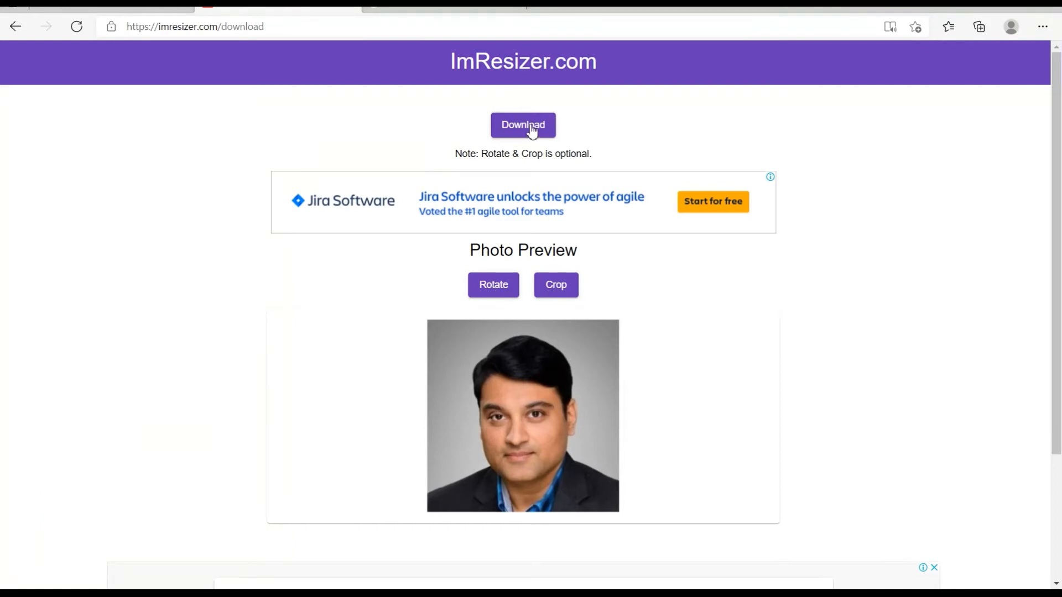
click(523, 125)
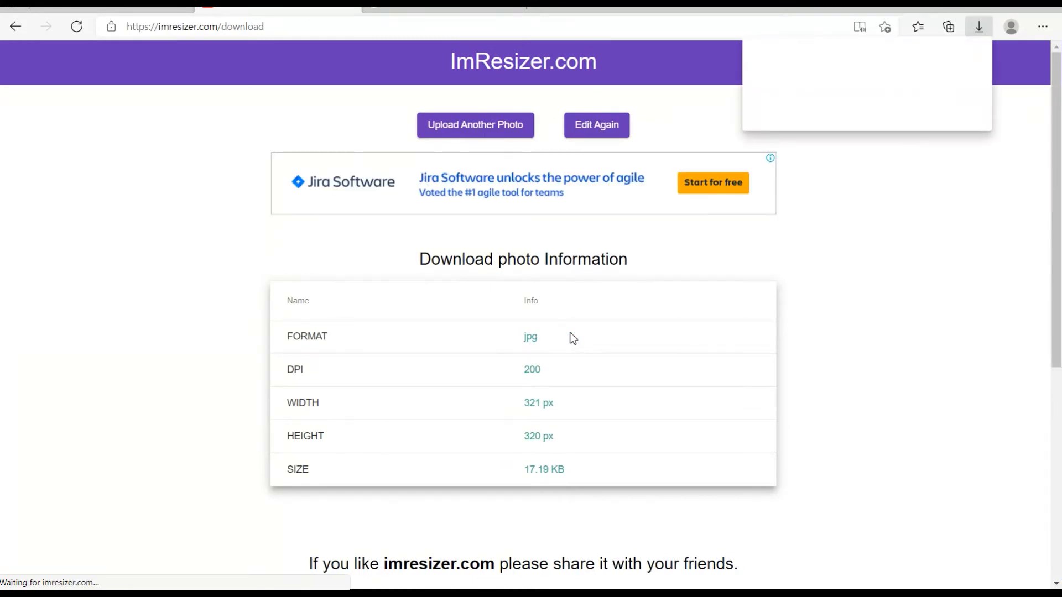
Locate the 18 KB test-imresizer JPG in Downloads, view it, then close the viewer.
click(979, 27)
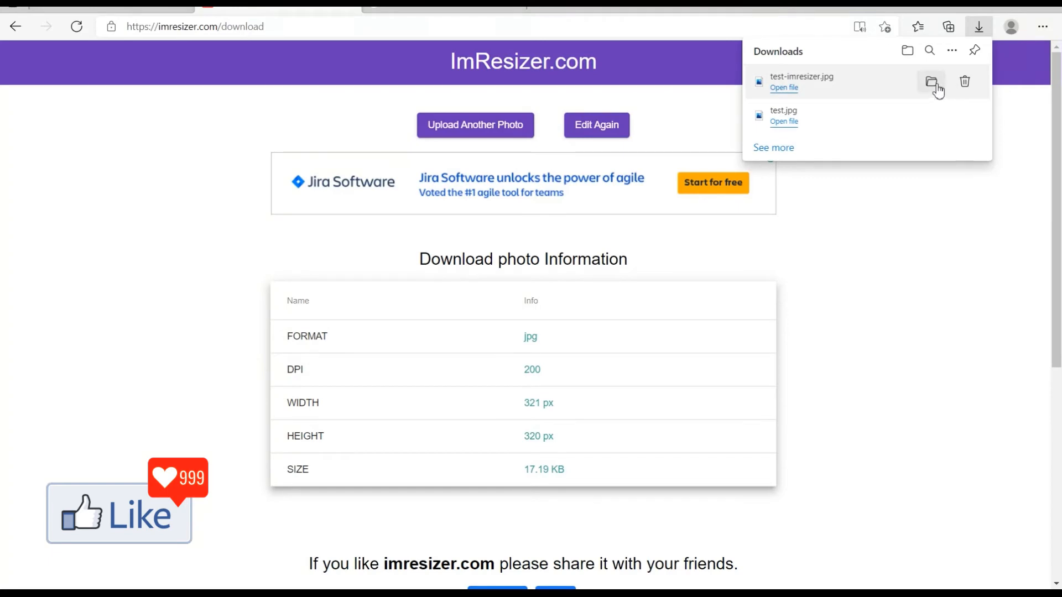
click(932, 81)
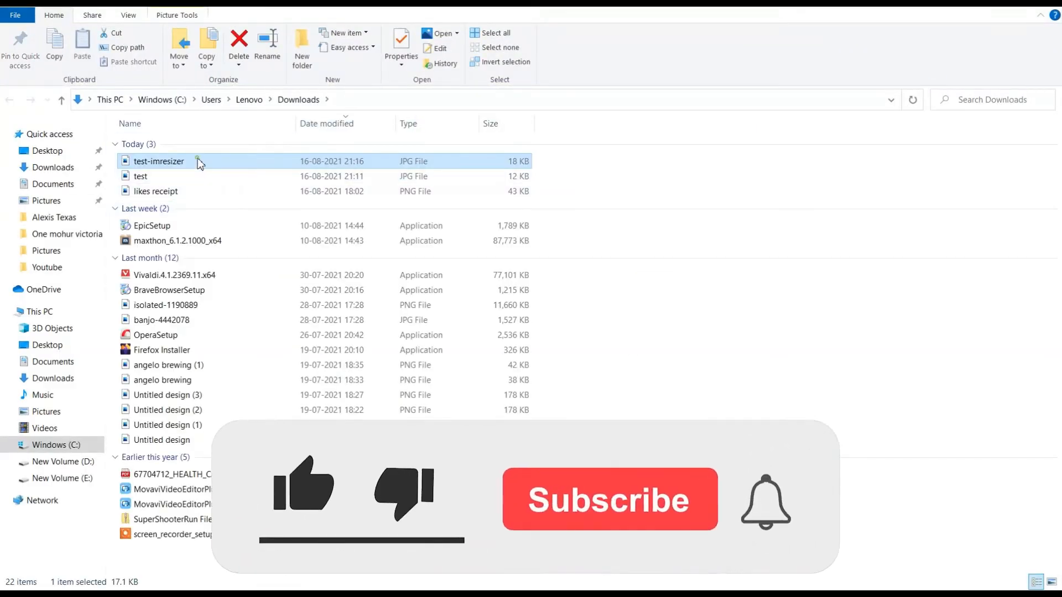
double_click(159, 161)
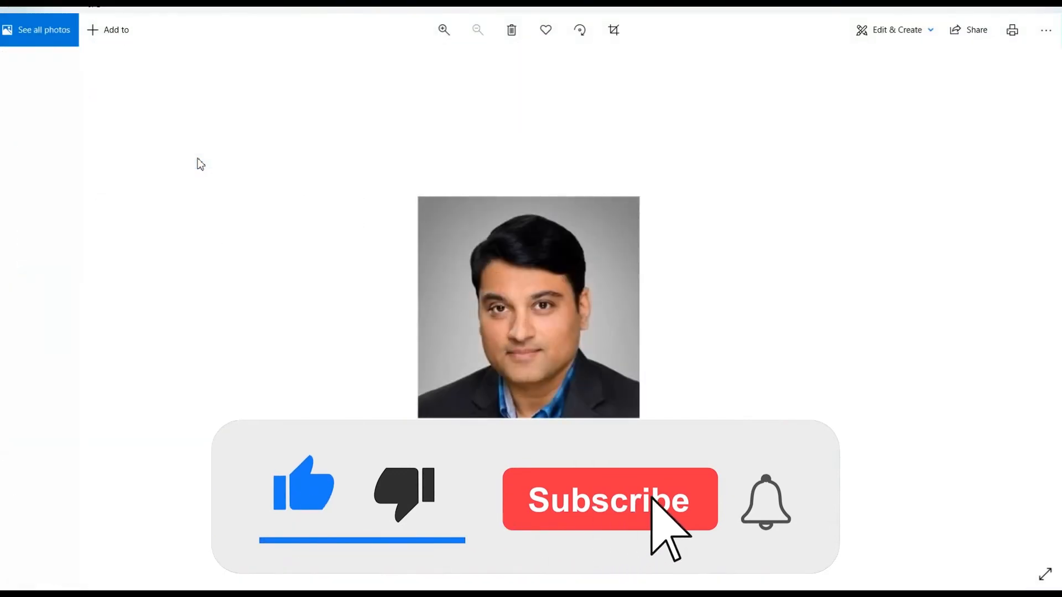
click(609, 500)
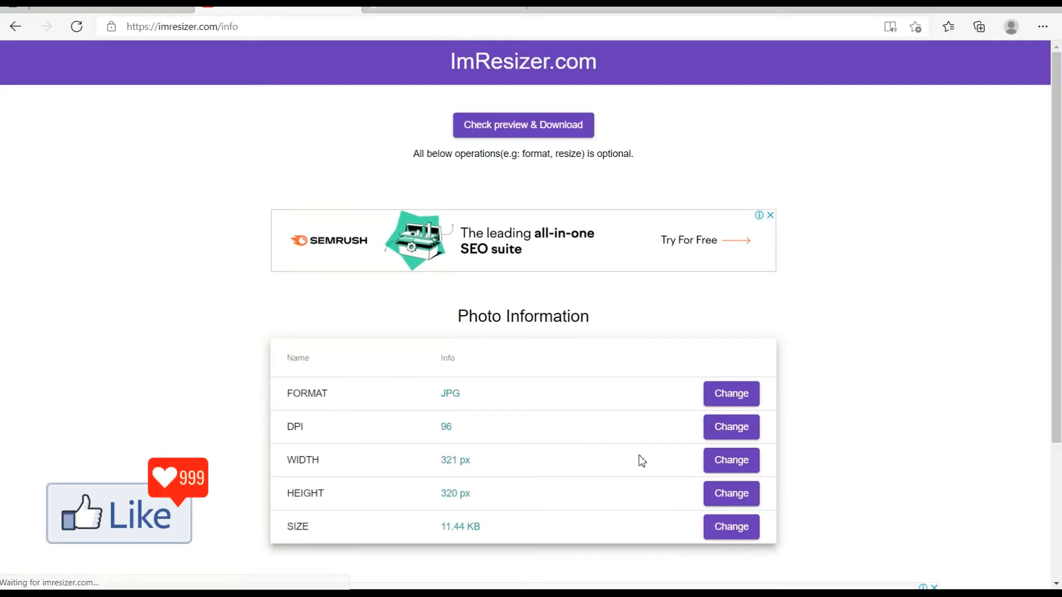
click(730, 528)
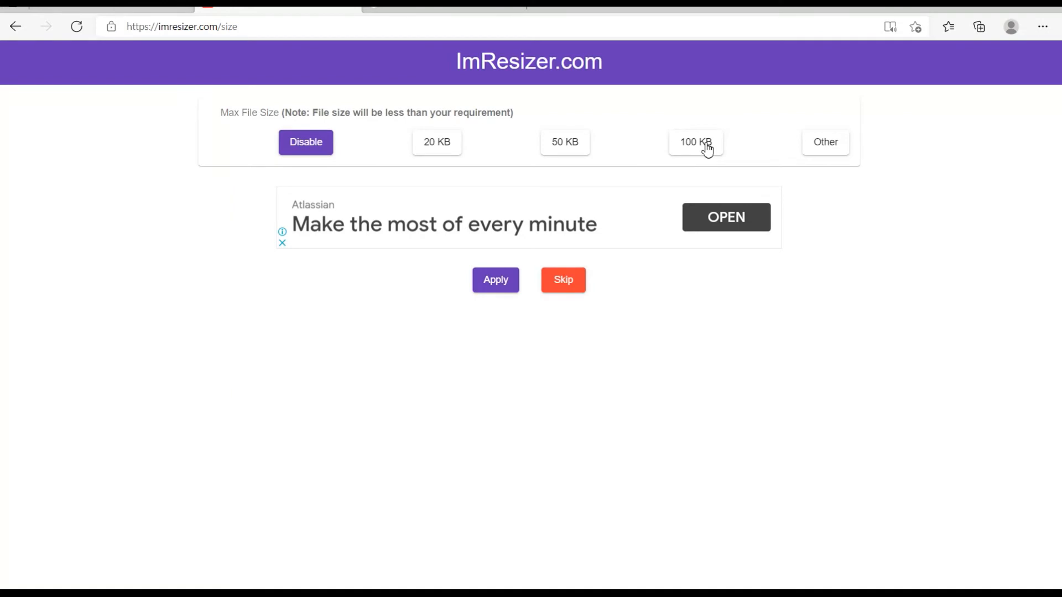
click(825, 141)
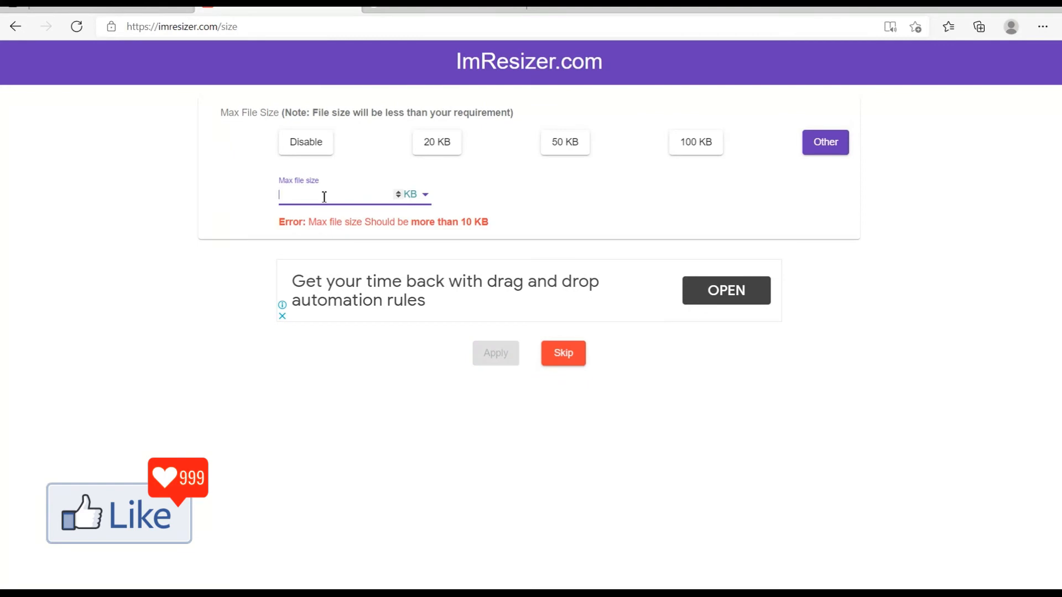
text(4)
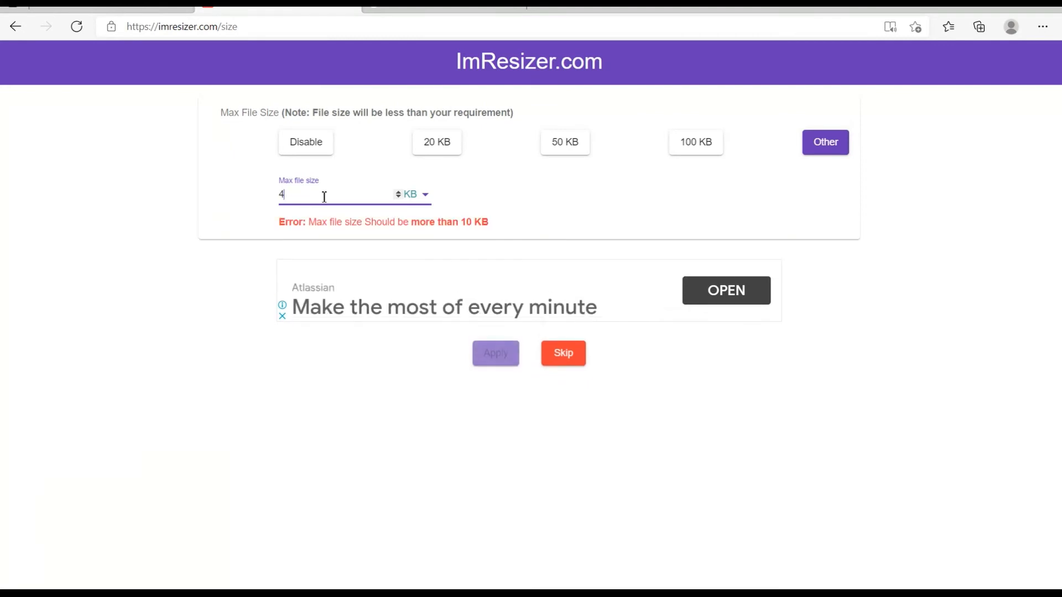
text(500)
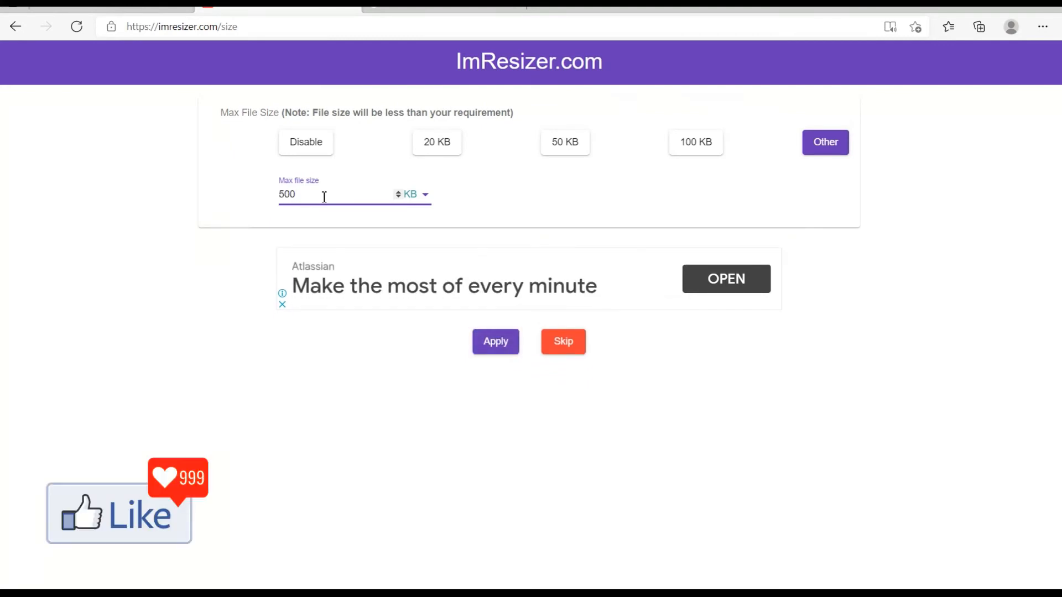
mouse_move(446, 218)
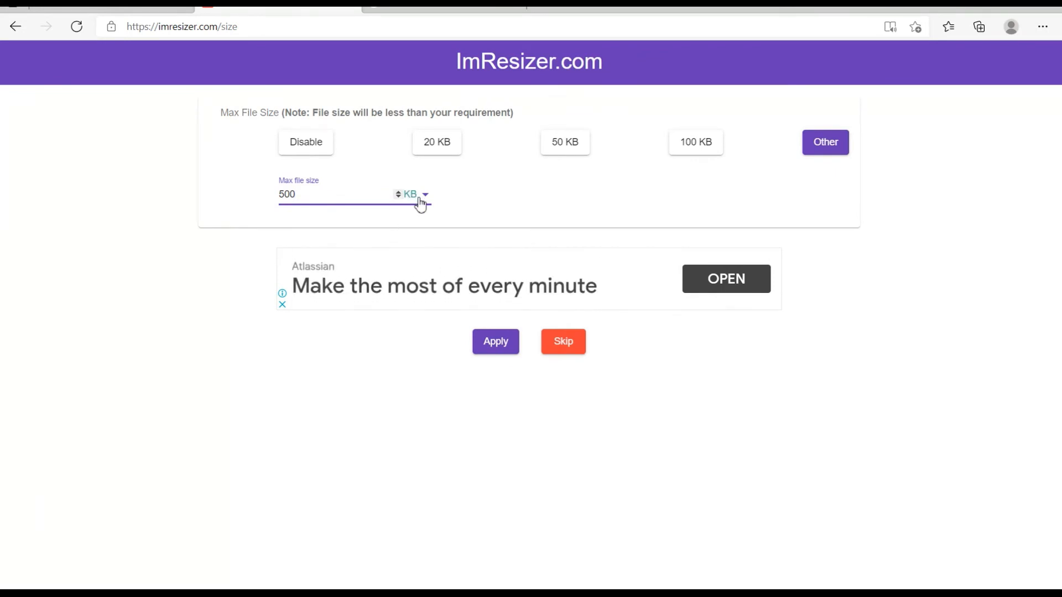
click(411, 195)
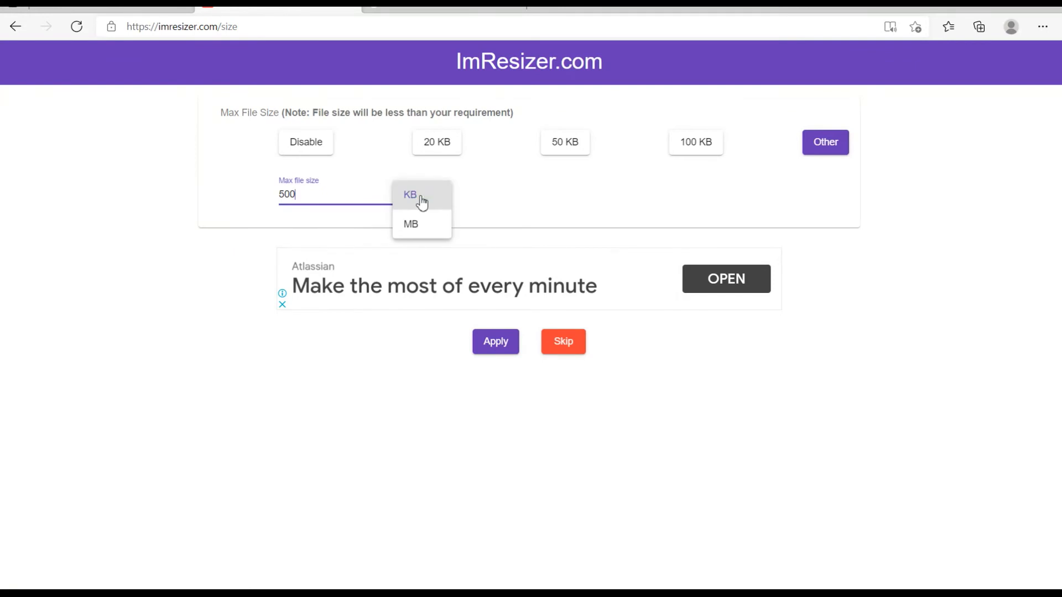
click(411, 224)
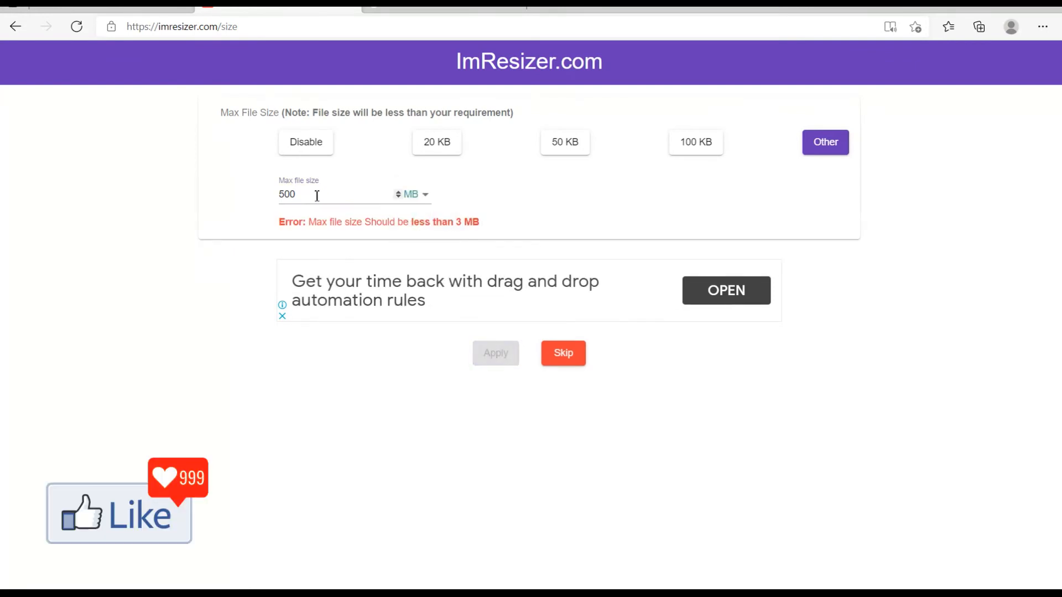
text(3)
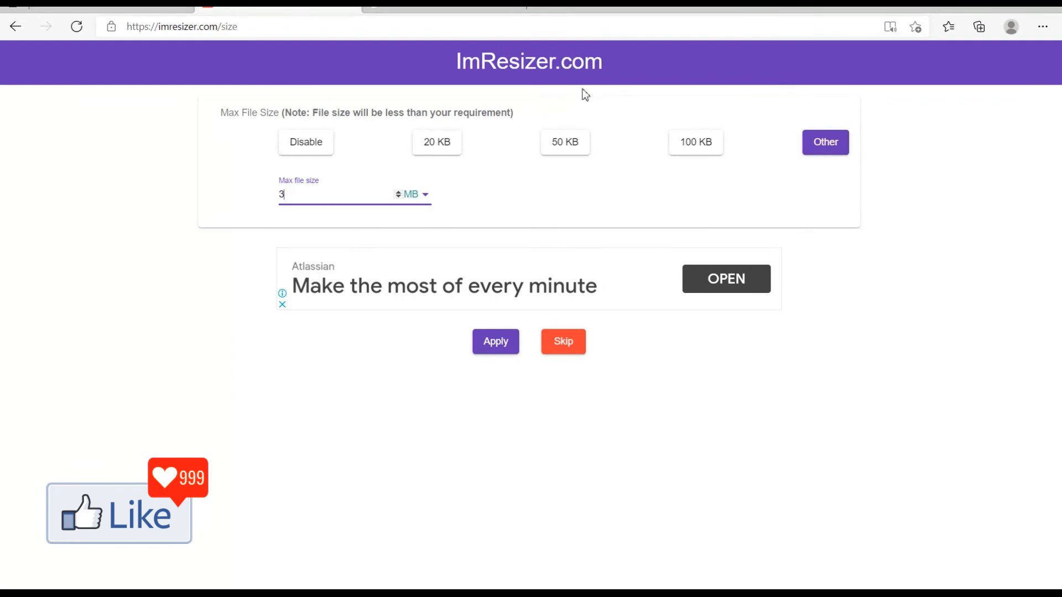
click(496, 342)
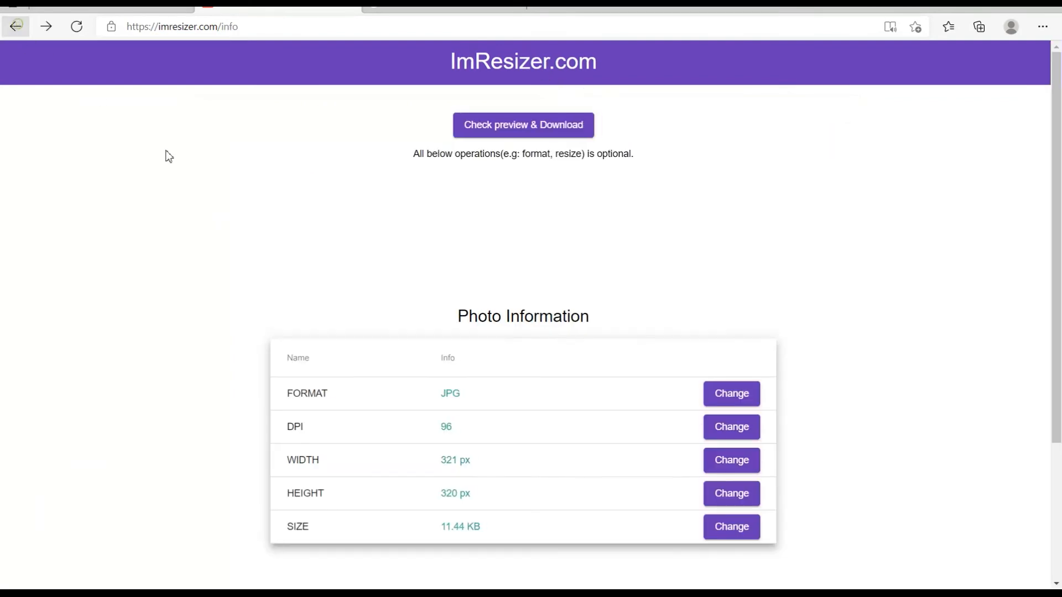